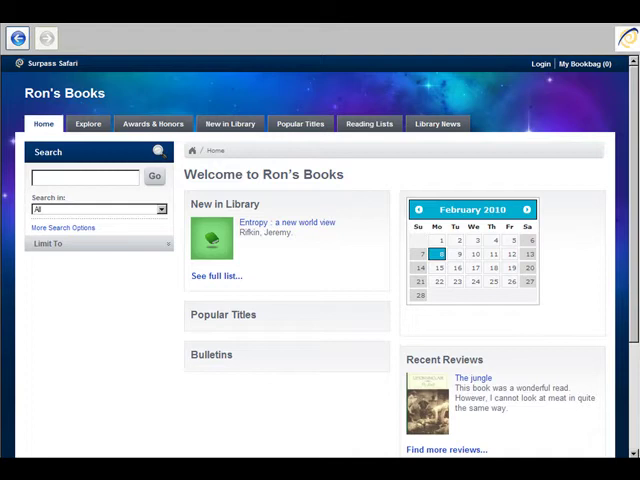
# Sign in to Ron's Books as patron 'john smith'
pyautogui.click(540, 64)
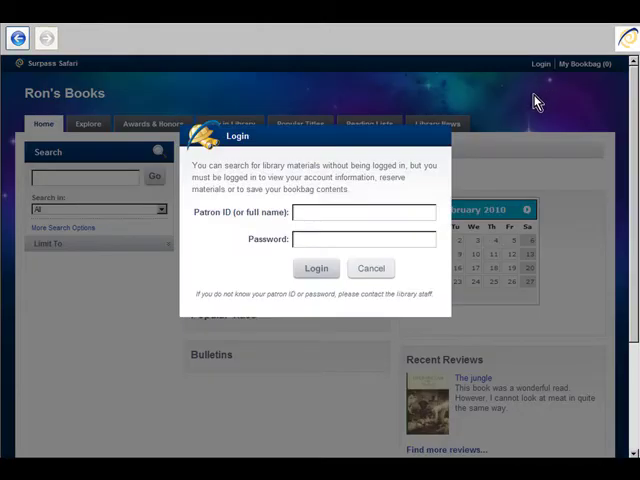
pyautogui.write('john smith')
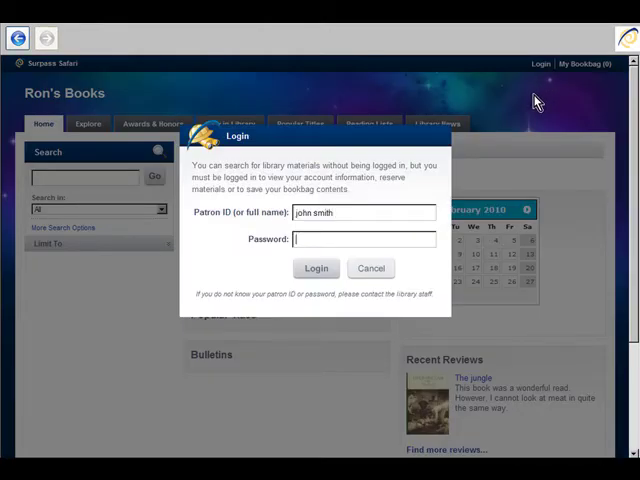
pyautogui.click(316, 268)
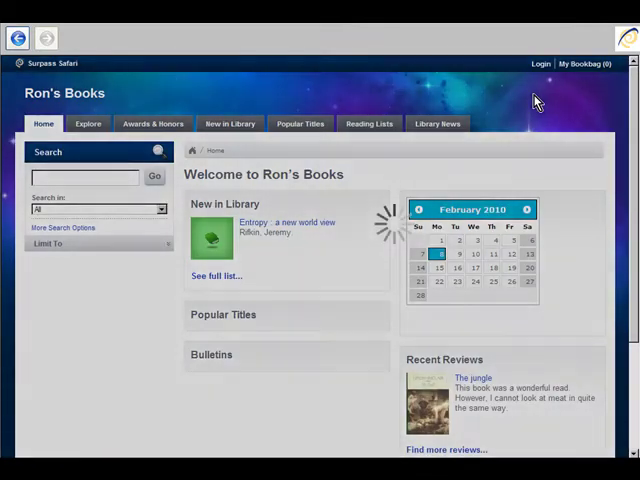
pyautogui.click(540, 64)
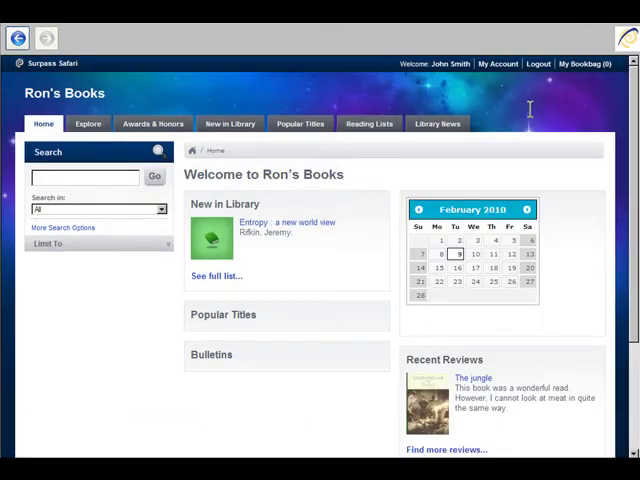
# View My Account and renew the overdue loan of Gerald's game
pyautogui.click(496, 64)
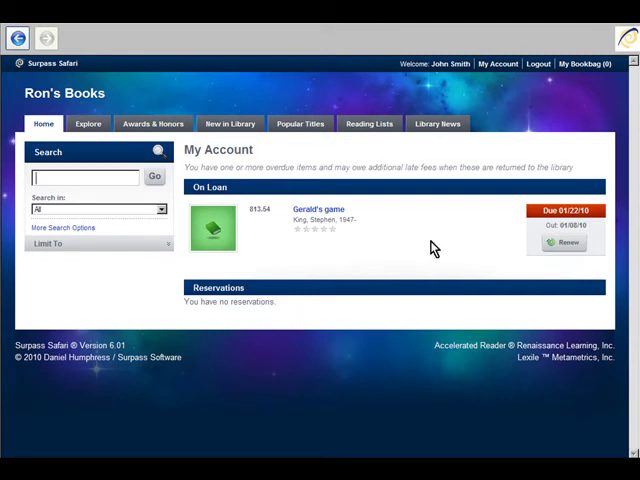
pyautogui.moveTo(596, 220)
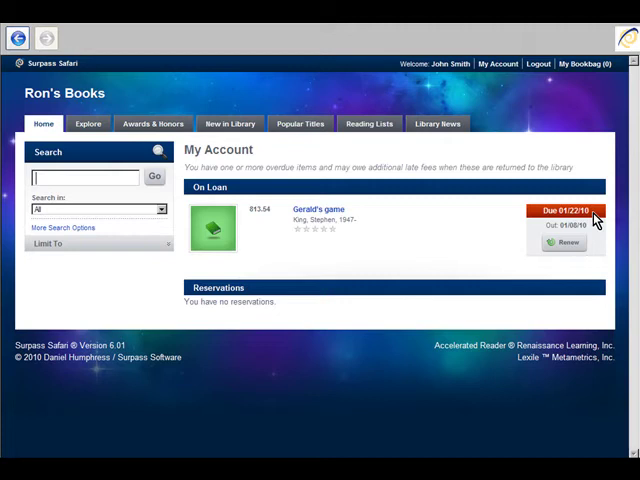
pyautogui.moveTo(596, 240)
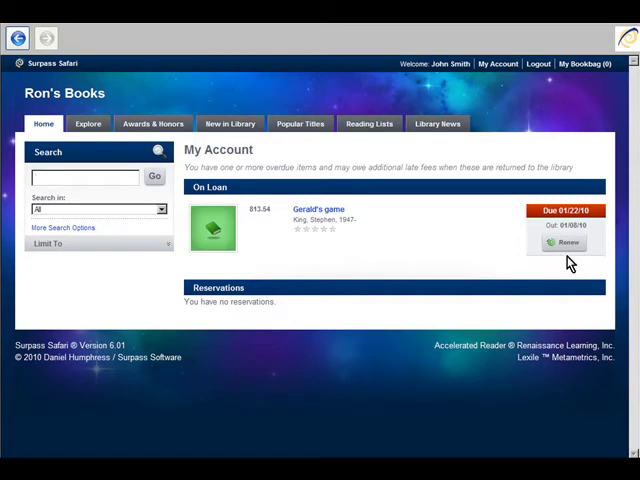
pyautogui.click(84, 176)
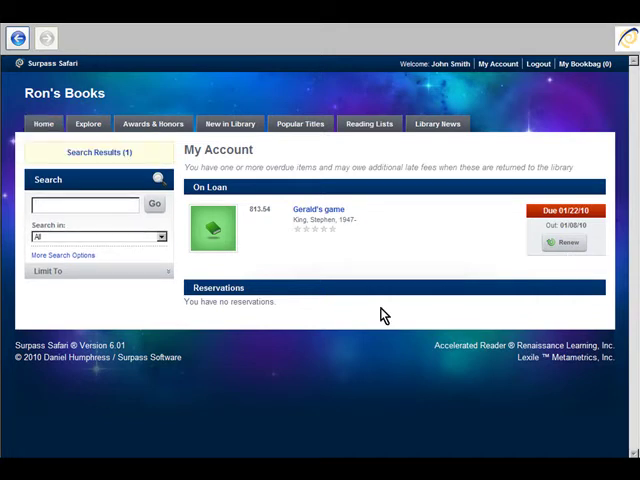
# Search Subjects for 'murder' and view the eight matching titles
pyautogui.click(84, 204)
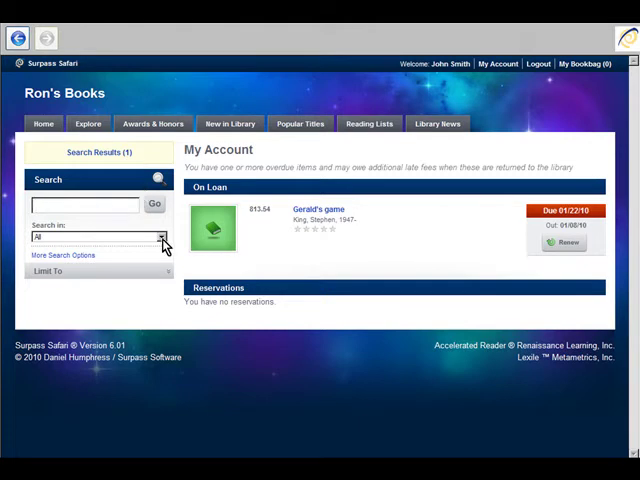
pyautogui.click(98, 236)
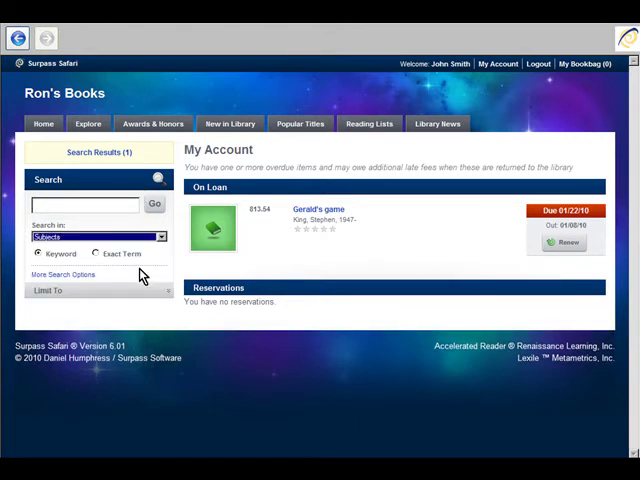
pyautogui.write('m')
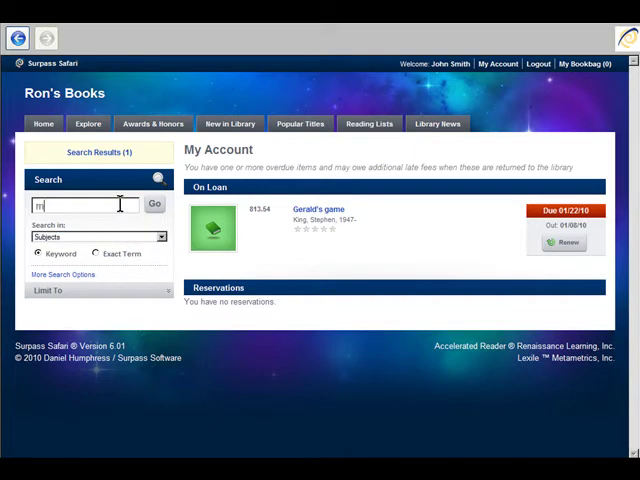
pyautogui.write('murder')
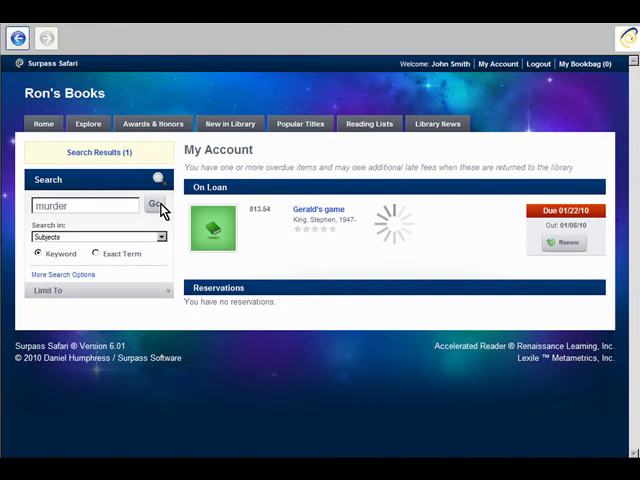
pyautogui.click(154, 204)
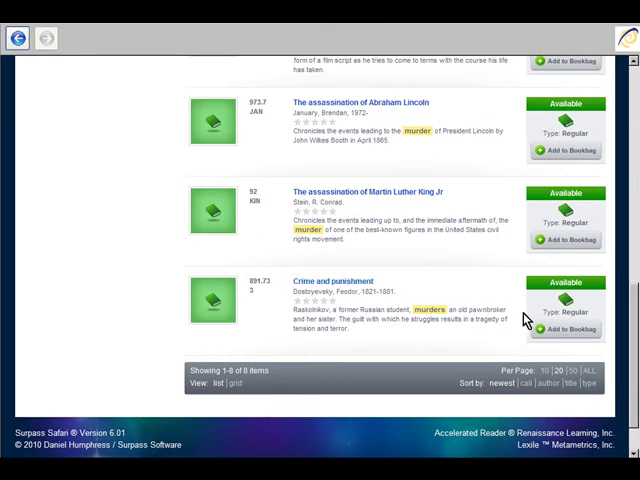
pyautogui.click(566, 330)
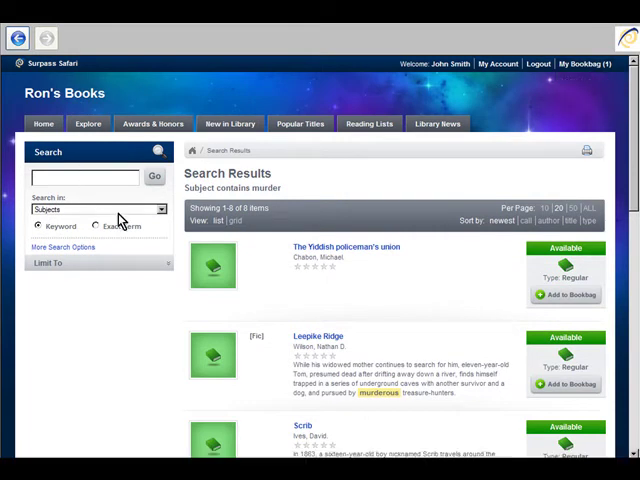
# Search Titles for 'in dub' and add Steinbeck's In dubious battle to the book bag
pyautogui.click(96, 208)
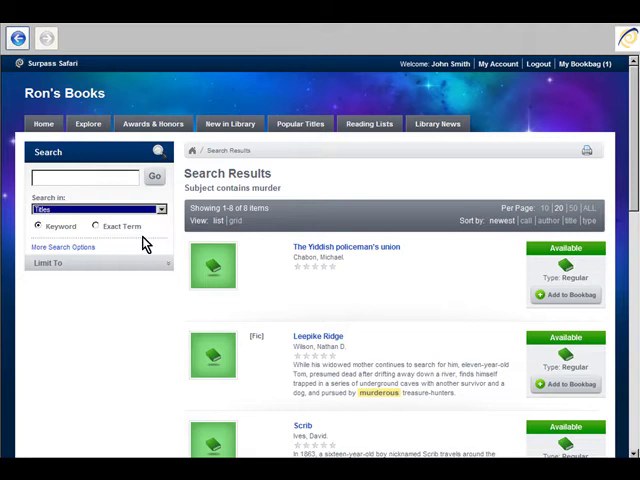
pyautogui.click(82, 176)
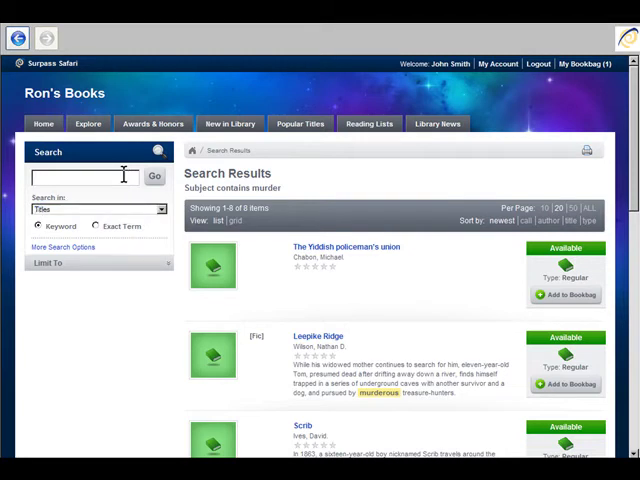
pyautogui.write('in dubious')
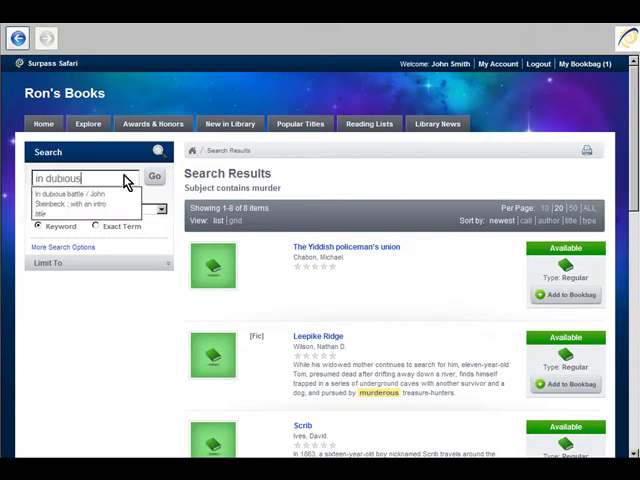
pyautogui.click(70, 192)
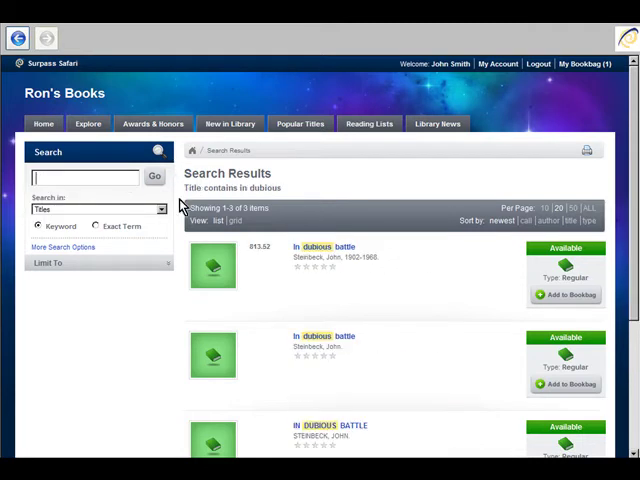
pyautogui.moveTo(364, 300)
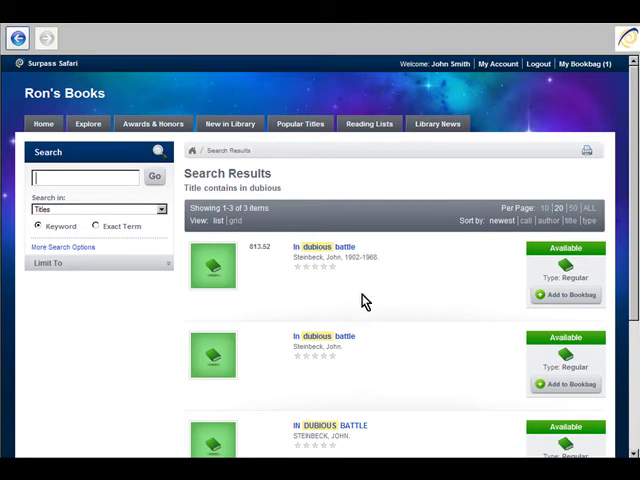
pyautogui.click(564, 294)
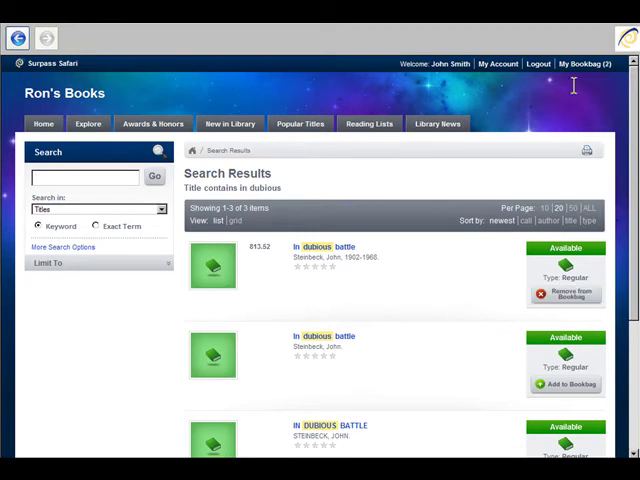
pyautogui.moveTo(508, 144)
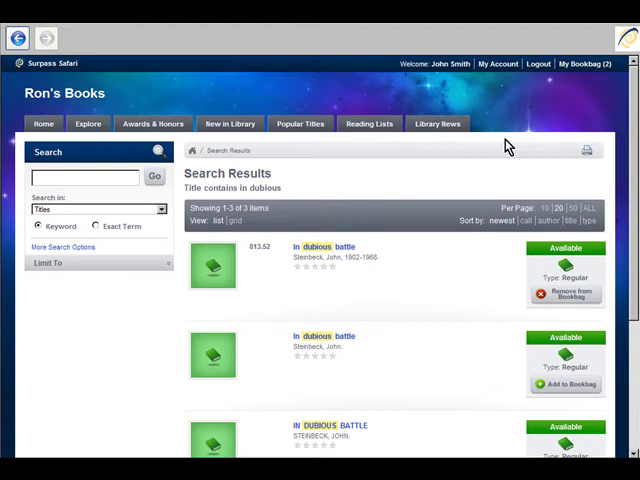
pyautogui.click(96, 208)
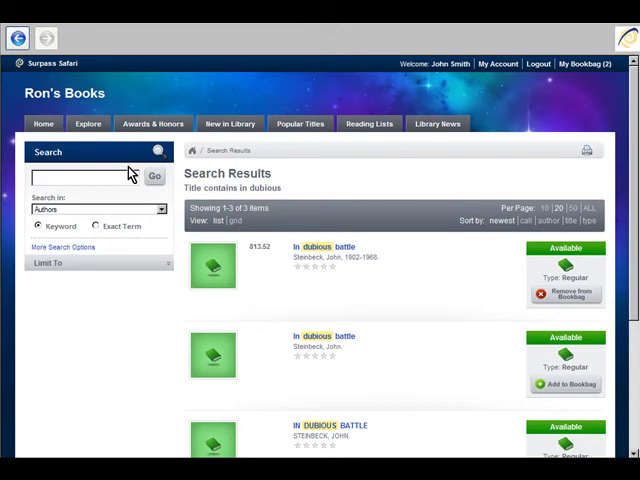
# Search for author 'dickens', browse the ten results and add a title to the book bag
pyautogui.click(80, 176)
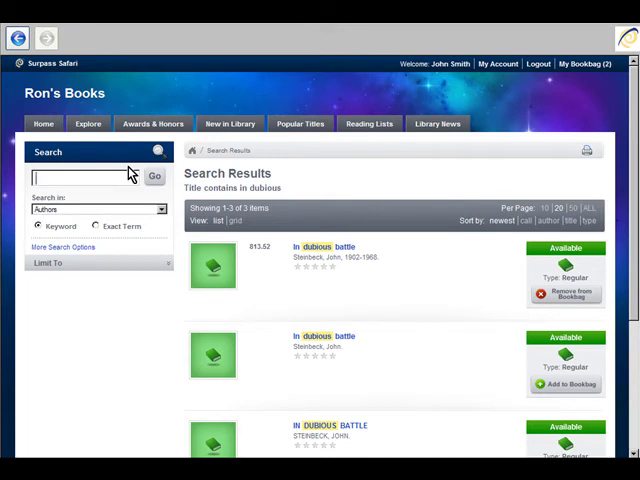
pyautogui.write('dickens')
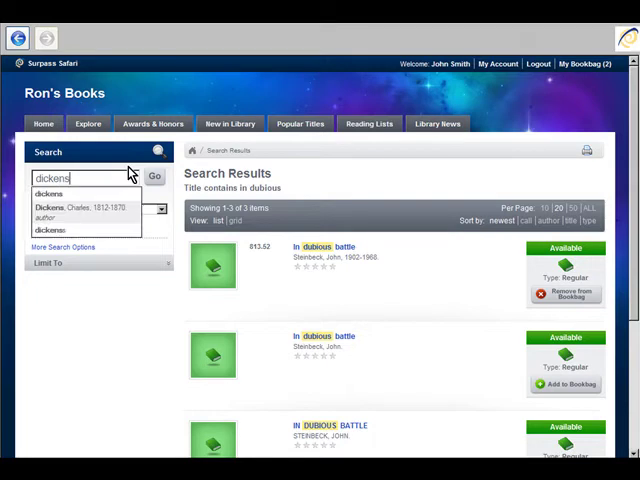
pyautogui.click(76, 210)
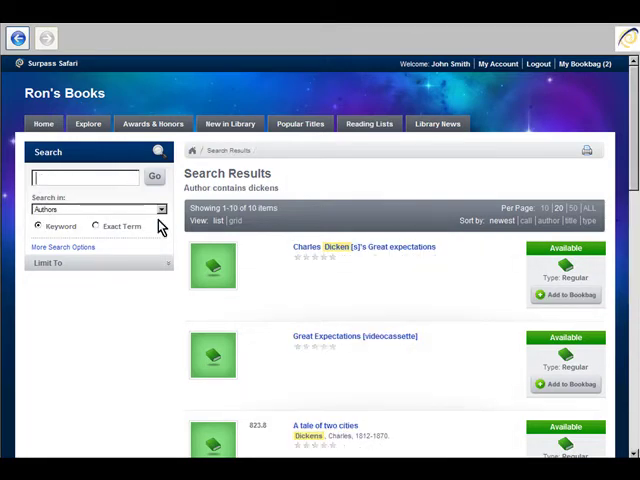
pyautogui.scroll(-3)
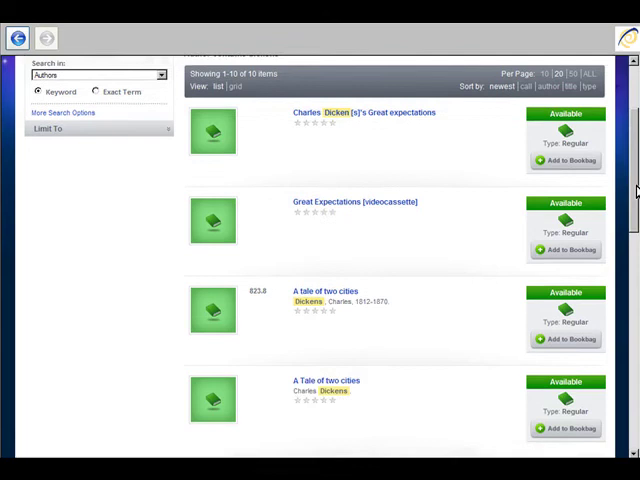
pyautogui.scroll(-3)
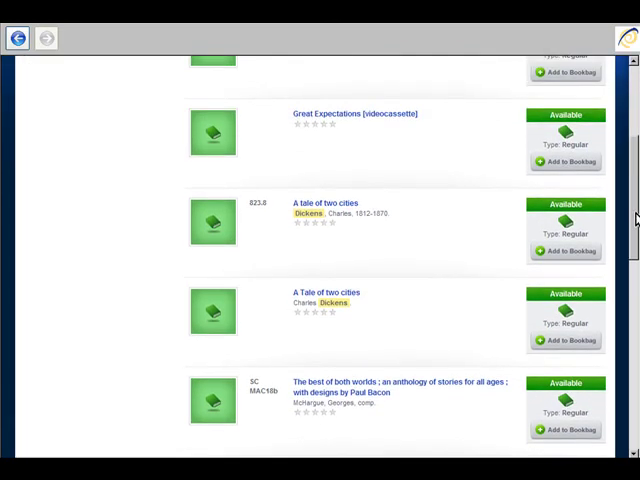
pyautogui.click(564, 252)
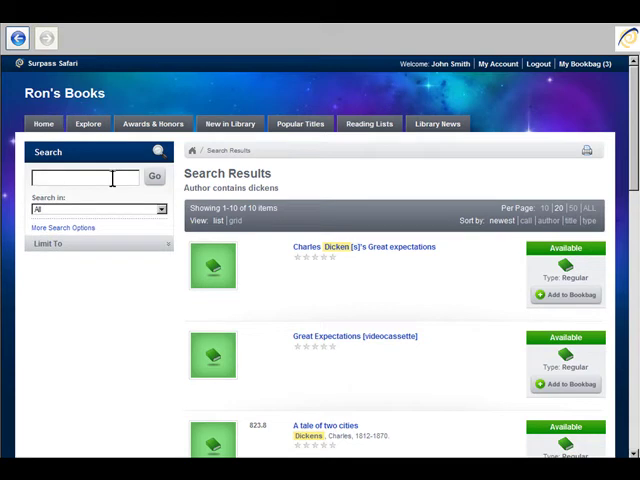
# Search 'fa', choose Fahrenheit 451 by Bradbury and add it to the book bag
pyautogui.write('faren')
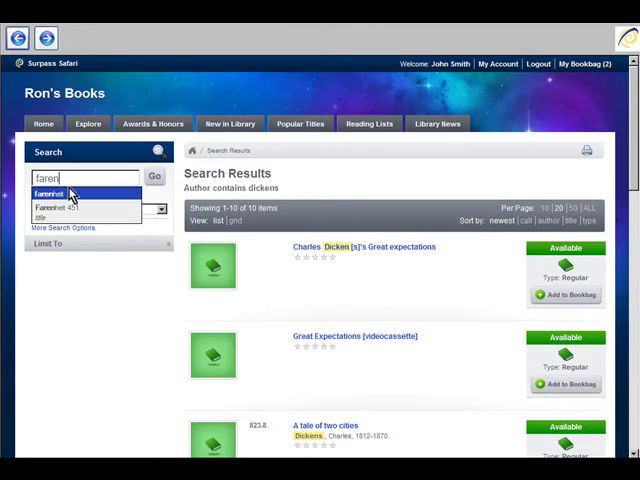
pyautogui.click(64, 208)
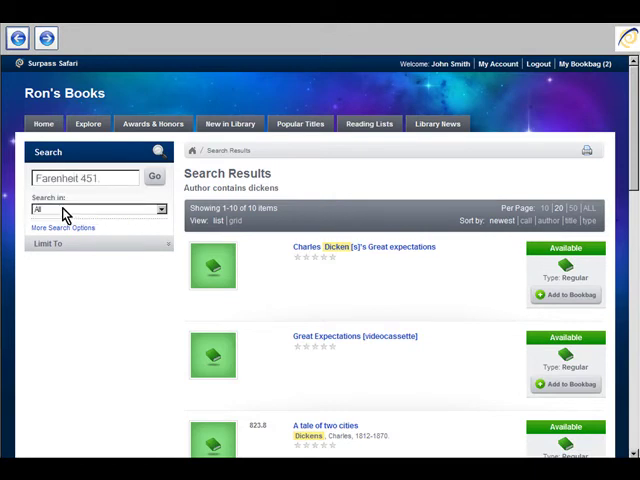
pyautogui.click(152, 176)
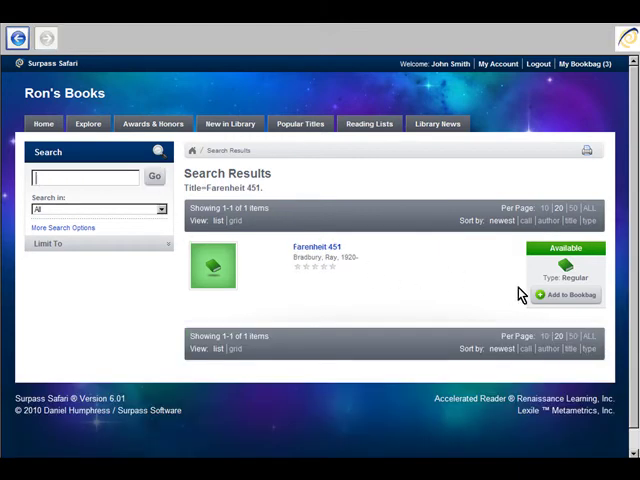
pyautogui.click(566, 294)
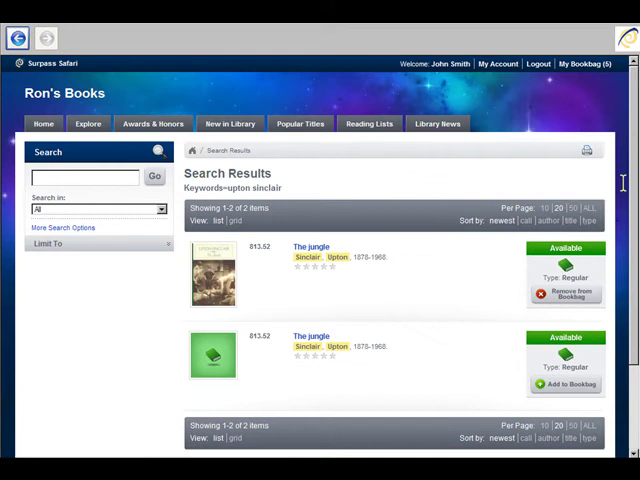
# From My Bookbag, view the full record for The jungle by Upton Sinclair
pyautogui.click(592, 64)
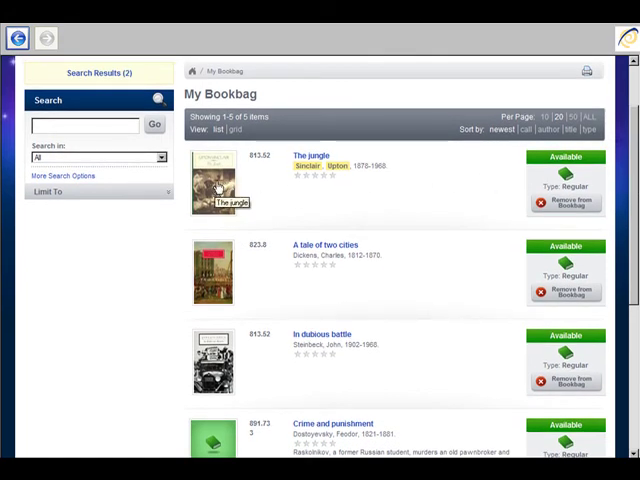
pyautogui.click(310, 156)
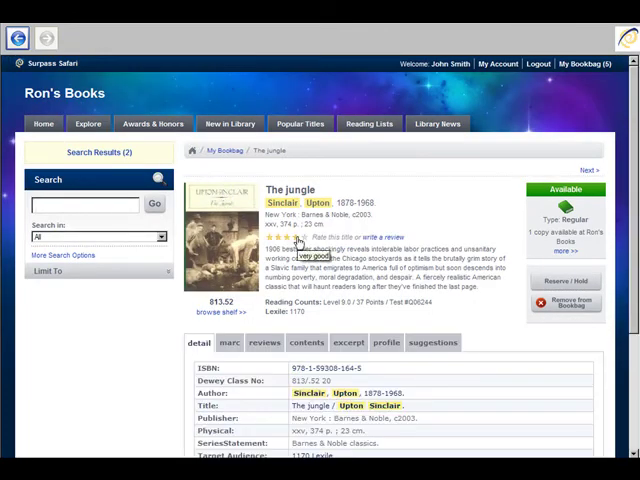
# Write a three-star review of The jungle ending 'However, I cannot look at meat t', tag it Fiction and submit it
pyautogui.click(300, 236)
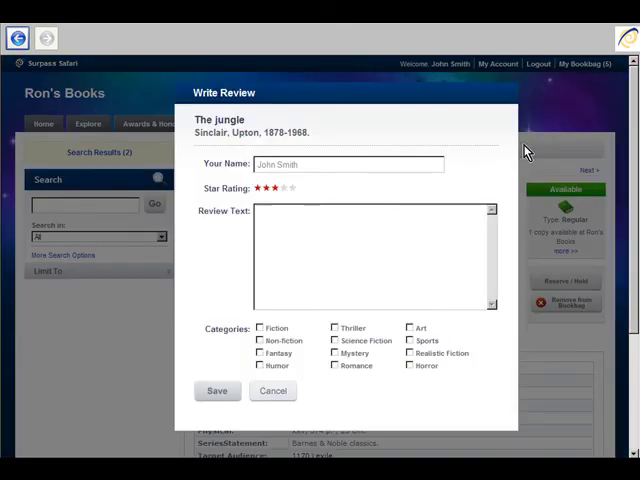
pyautogui.write('This is a great little book.')
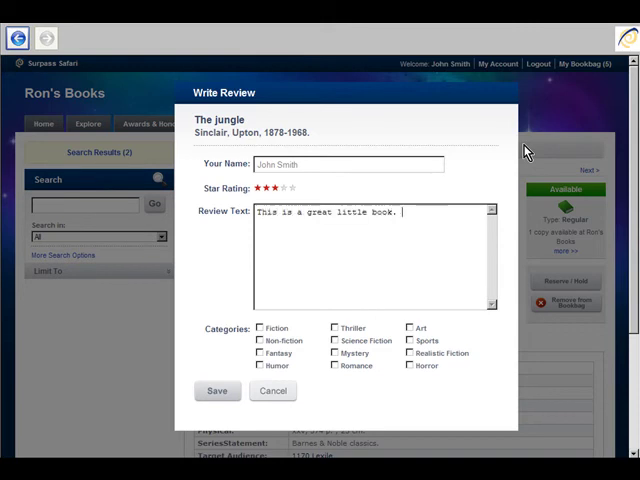
pyautogui.write('I')
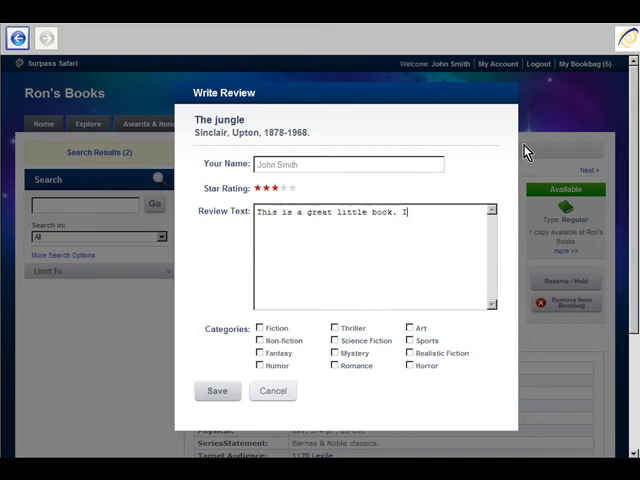
pyautogui.write('However, I cannot look at meat the same way!!')
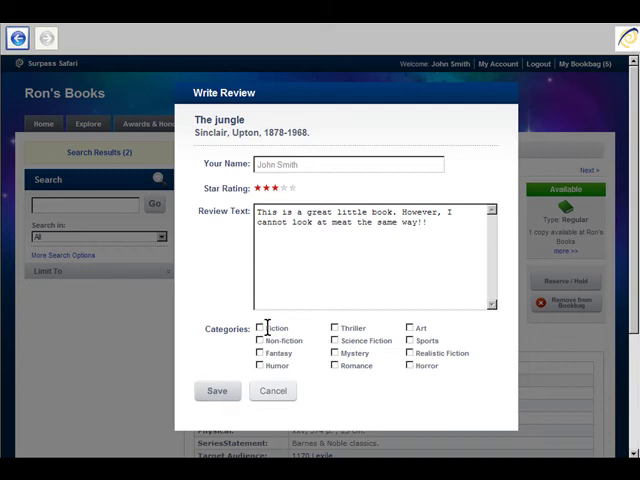
pyautogui.click(260, 328)
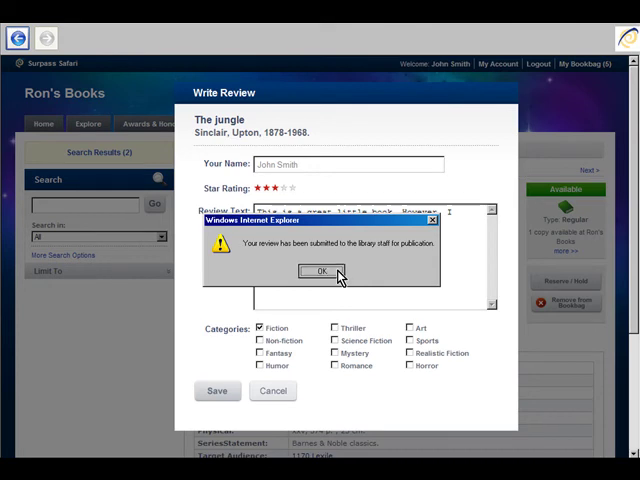
pyautogui.click(320, 272)
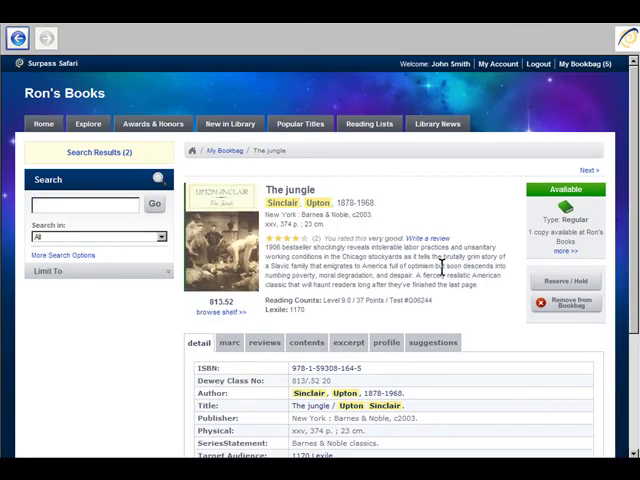
# Remove The jungle from the book bag and return to the bag list
pyautogui.click(564, 304)
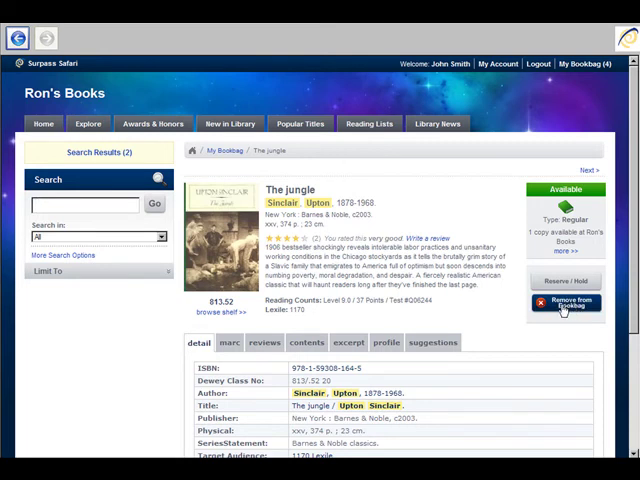
pyautogui.click(592, 64)
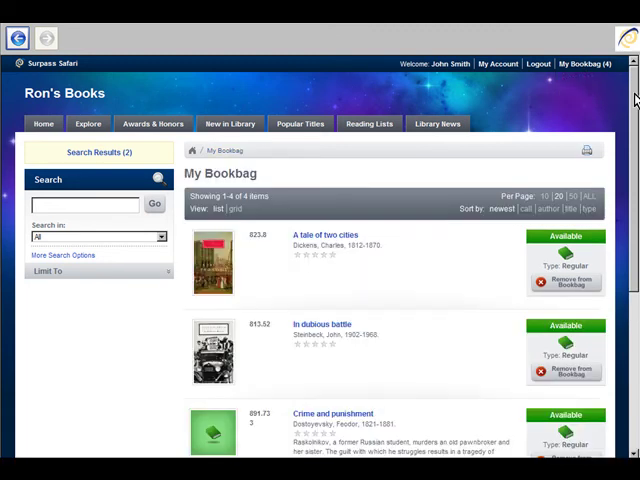
pyautogui.scroll(-3)
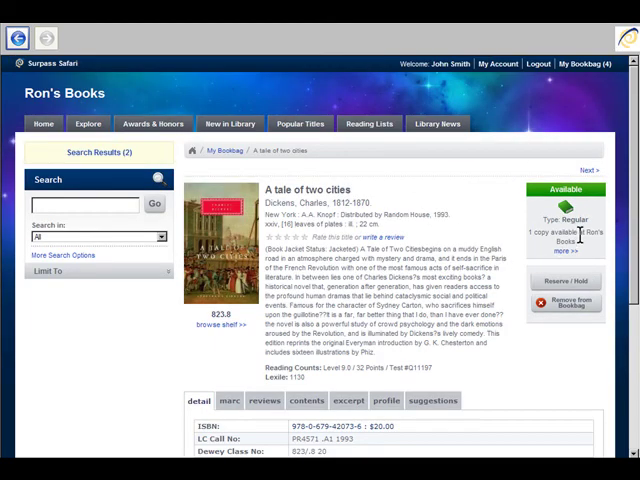
# Reserve A tale of two cities for pickup today and remove it from the book bag
pyautogui.click(564, 280)
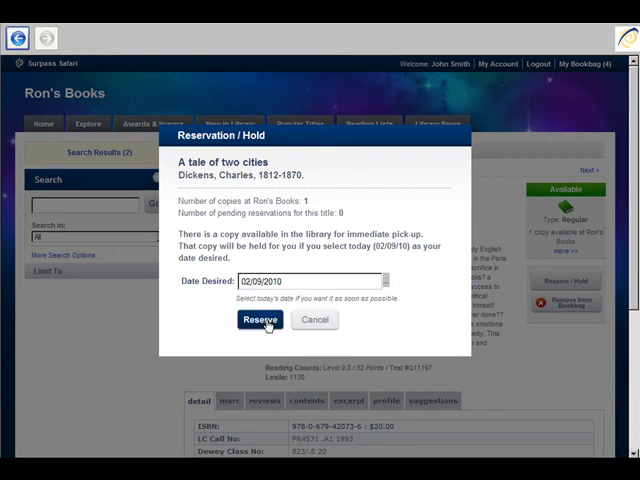
pyautogui.click(260, 320)
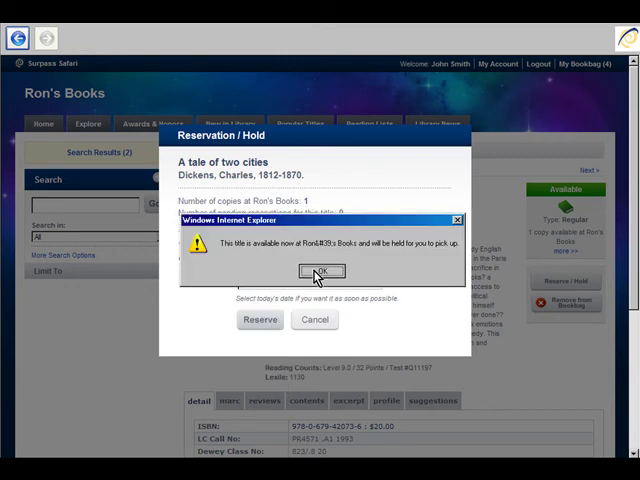
pyautogui.click(320, 272)
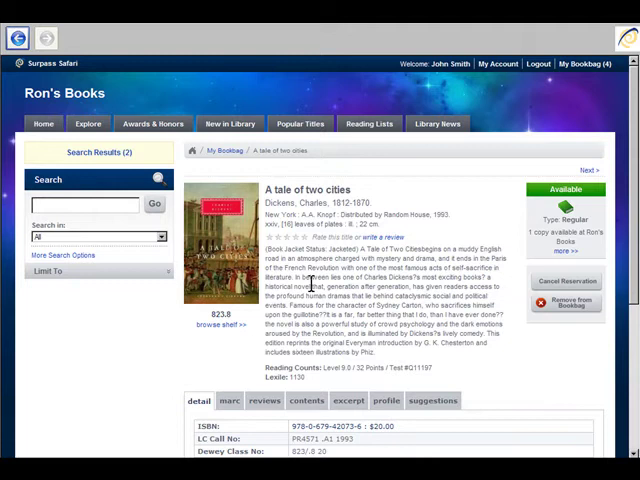
pyautogui.click(568, 304)
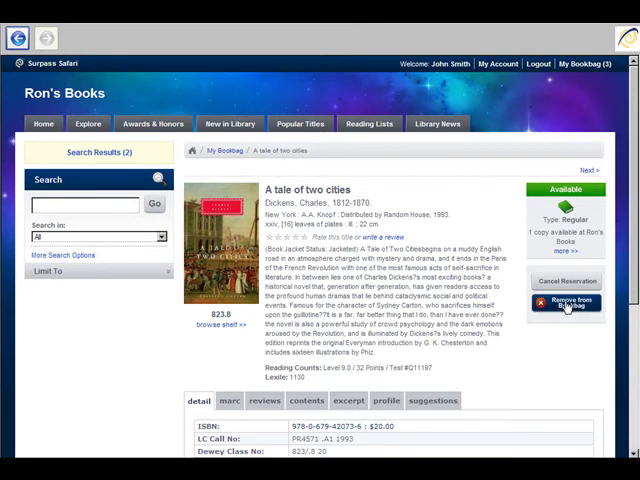
pyautogui.click(588, 64)
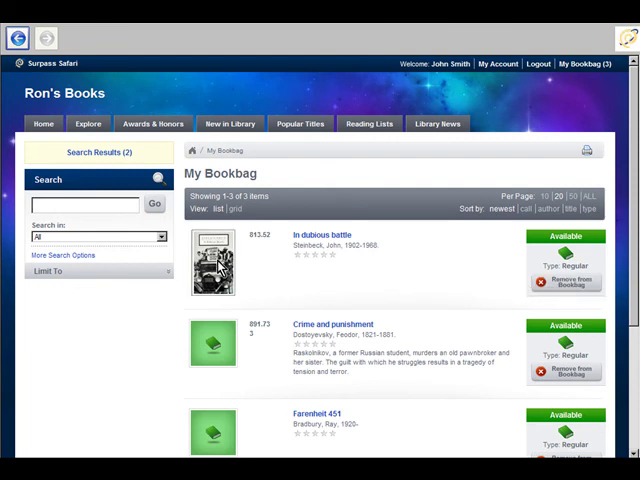
# Reserve In dubious battle by Steinbeck and remove it from the book bag
pyautogui.click(322, 234)
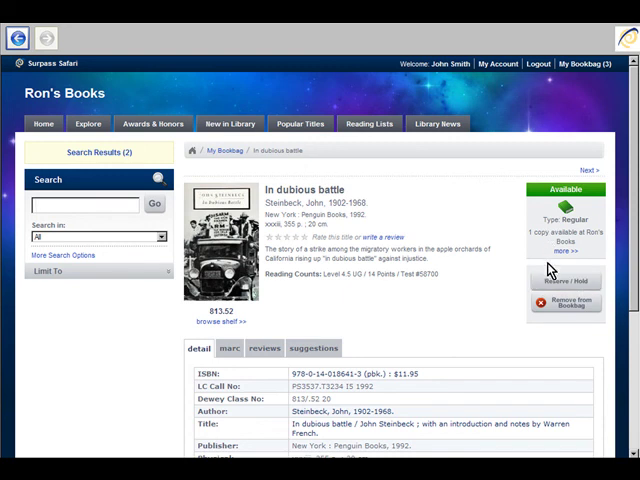
pyautogui.click(564, 280)
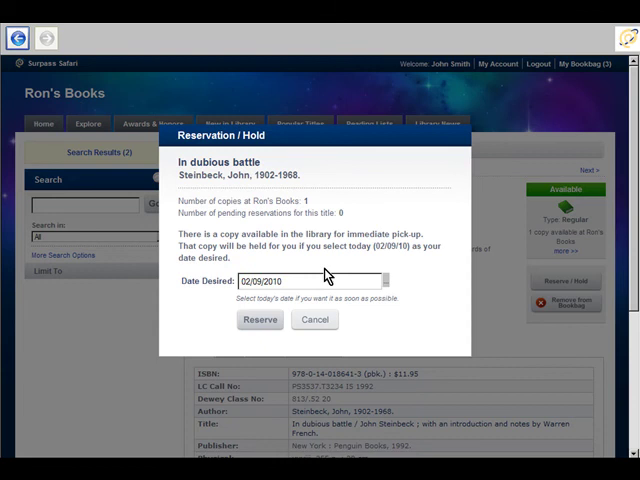
pyautogui.click(260, 320)
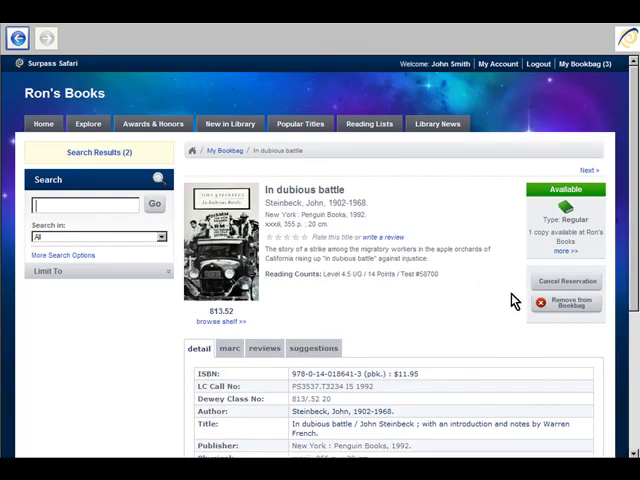
pyautogui.click(566, 304)
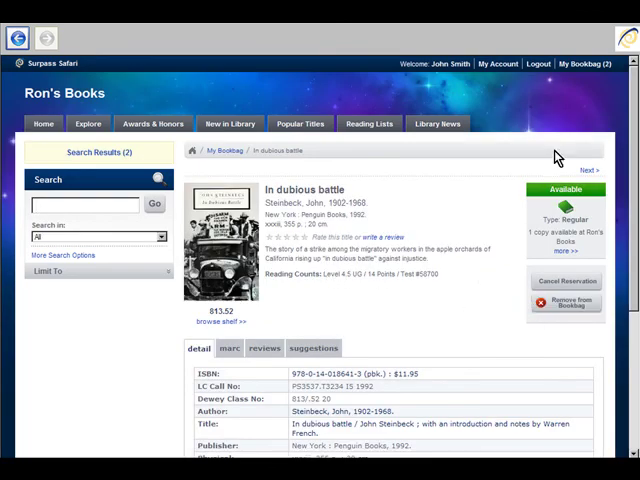
pyautogui.click(584, 64)
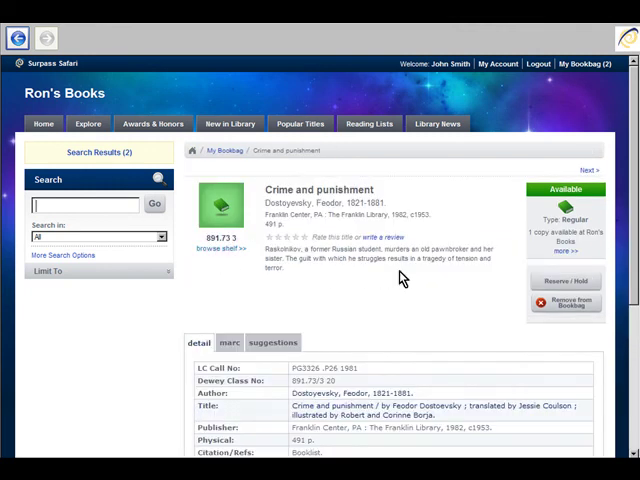
# Reserve Crime and punishment by Dostoyevsky, dismiss the pickup notice, and remove it from the bag
pyautogui.click(564, 280)
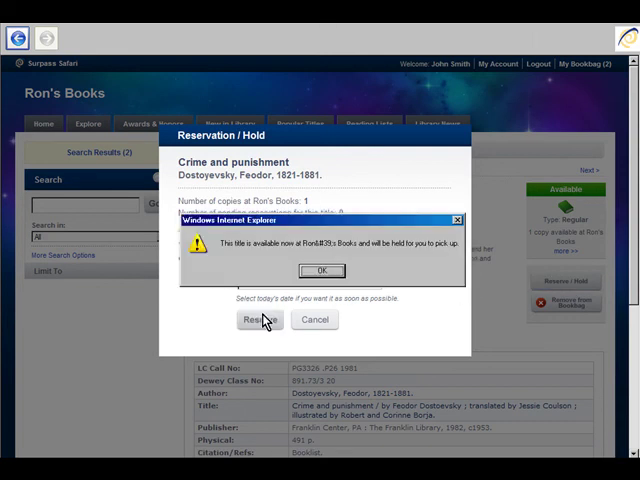
pyautogui.click(320, 270)
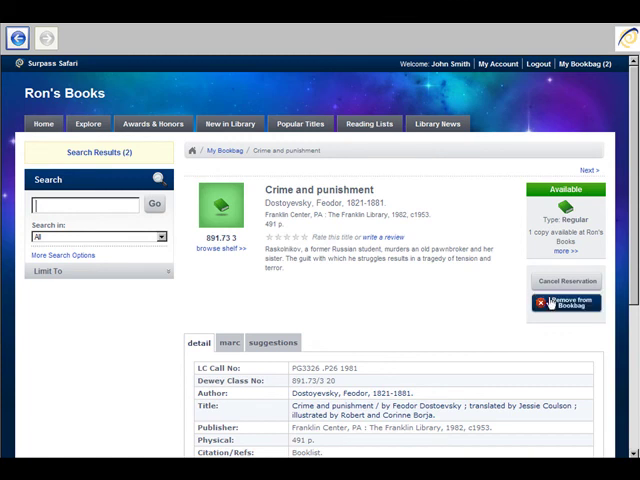
pyautogui.click(588, 64)
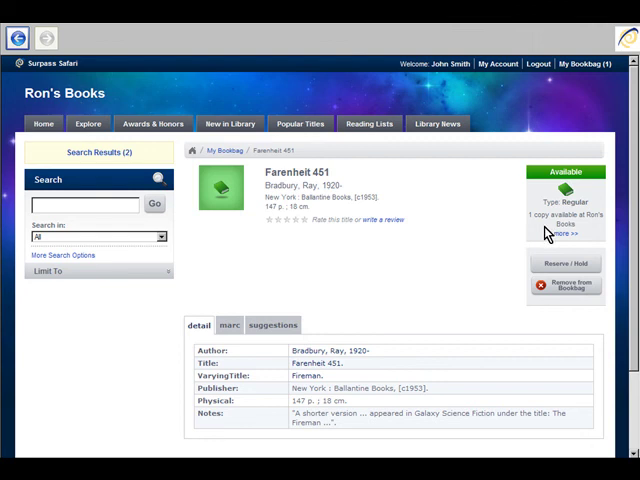
# Reserve Farenheit 451 by Bradbury and remove it from the book bag
pyautogui.click(84, 204)
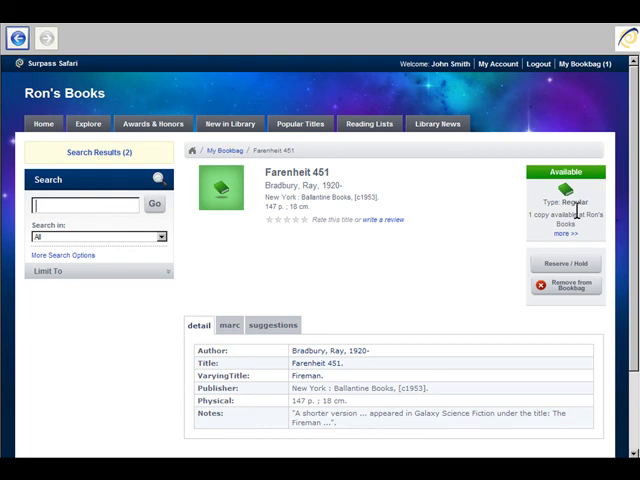
pyautogui.click(566, 262)
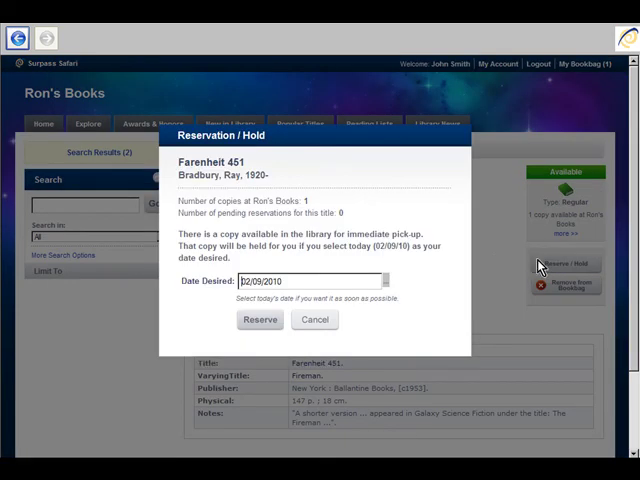
pyautogui.moveTo(368, 260)
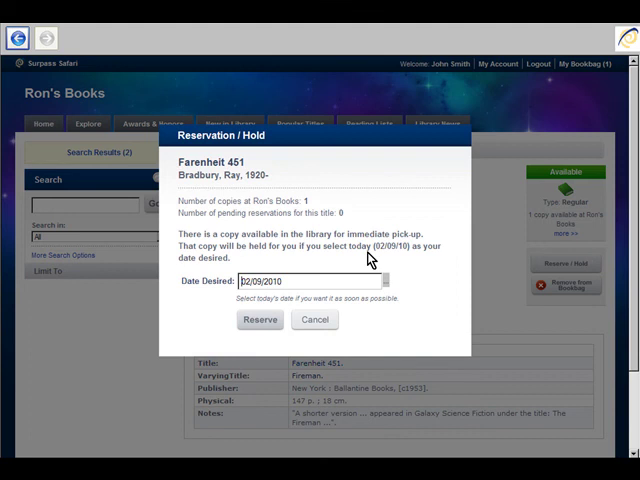
pyautogui.click(260, 320)
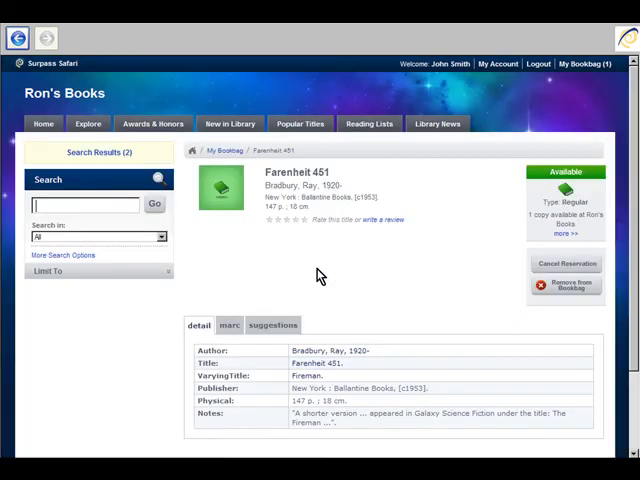
pyautogui.click(566, 284)
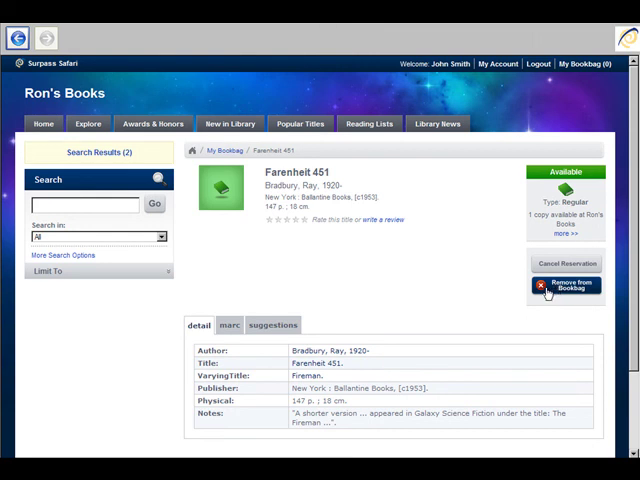
pyautogui.click(538, 64)
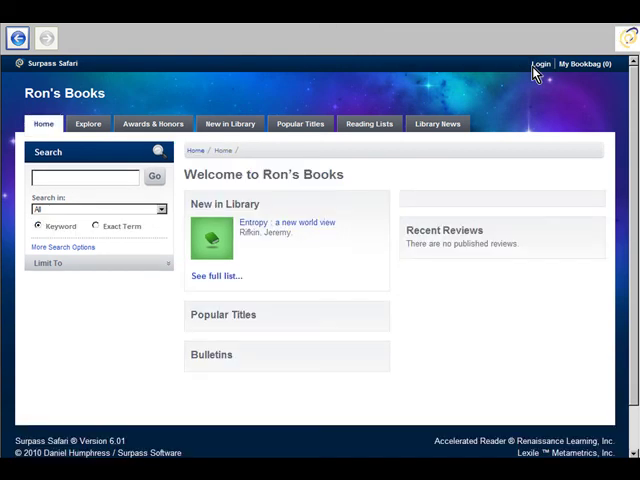